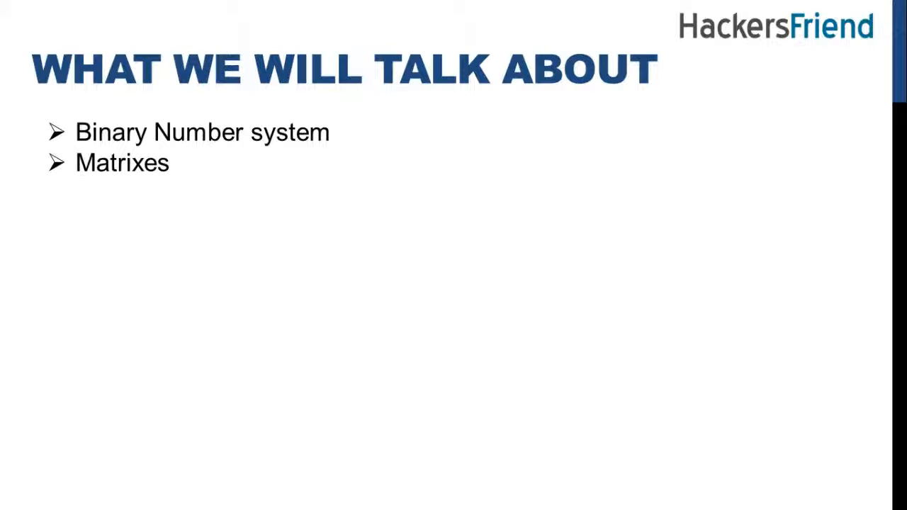
# Advance the slideshow to reveal 'Prime Numbers' as the third bullet below Matrixes
pyautogui.press('right')
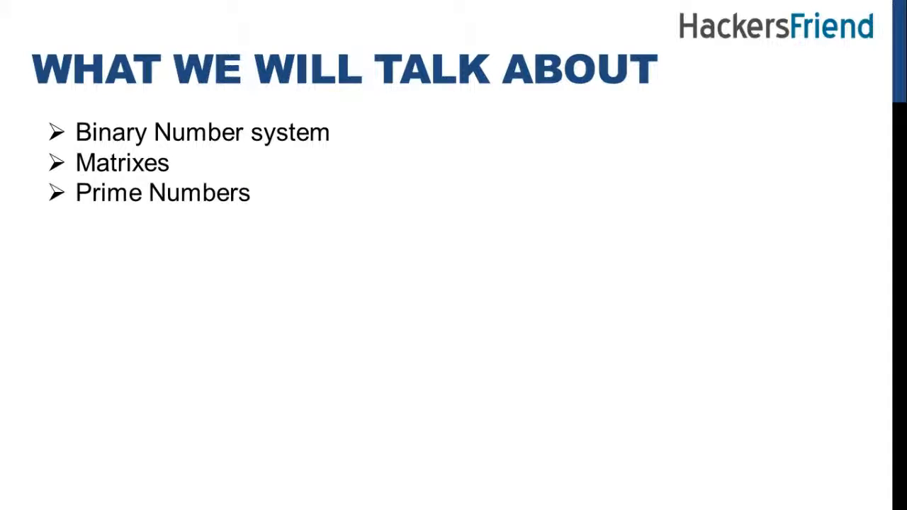